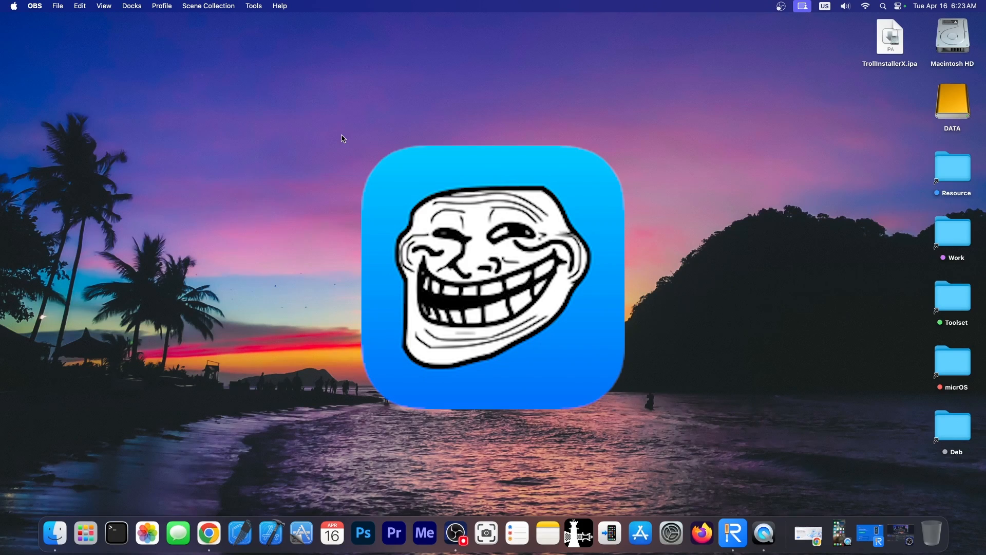
mouse_move(811, 105)
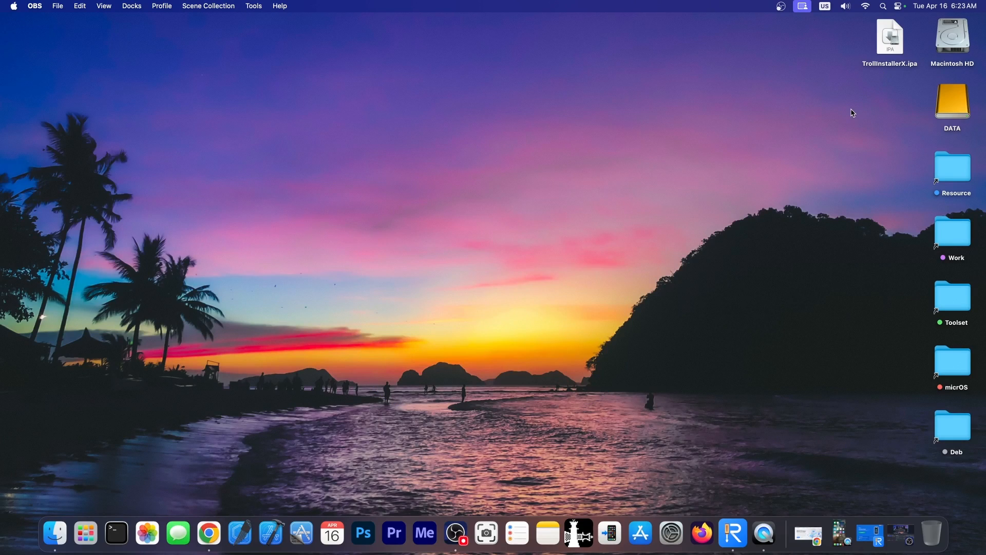
mouse_move(841, 155)
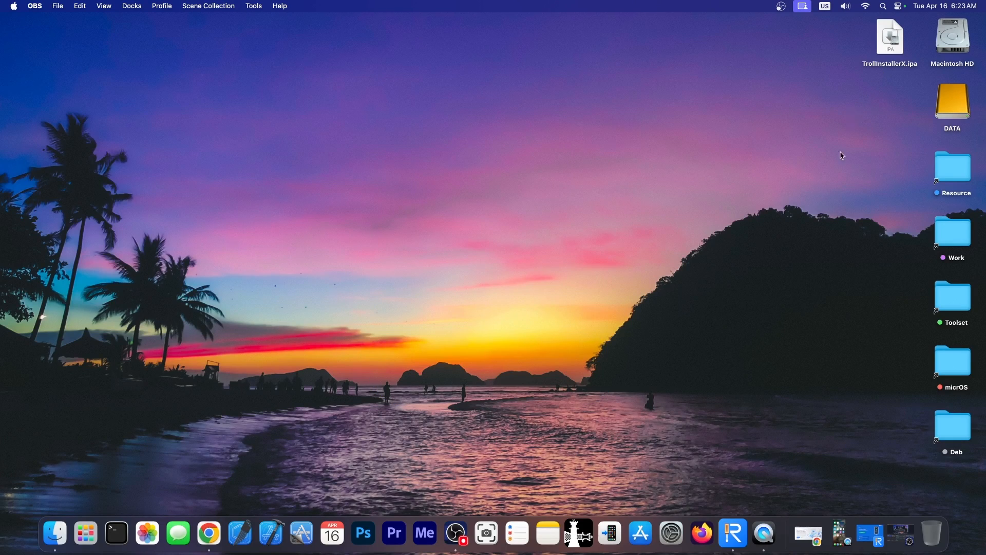
- Bring Tenorshare ReiBoot to the front, showing the iPhone XS Max as connected
click(732, 533)
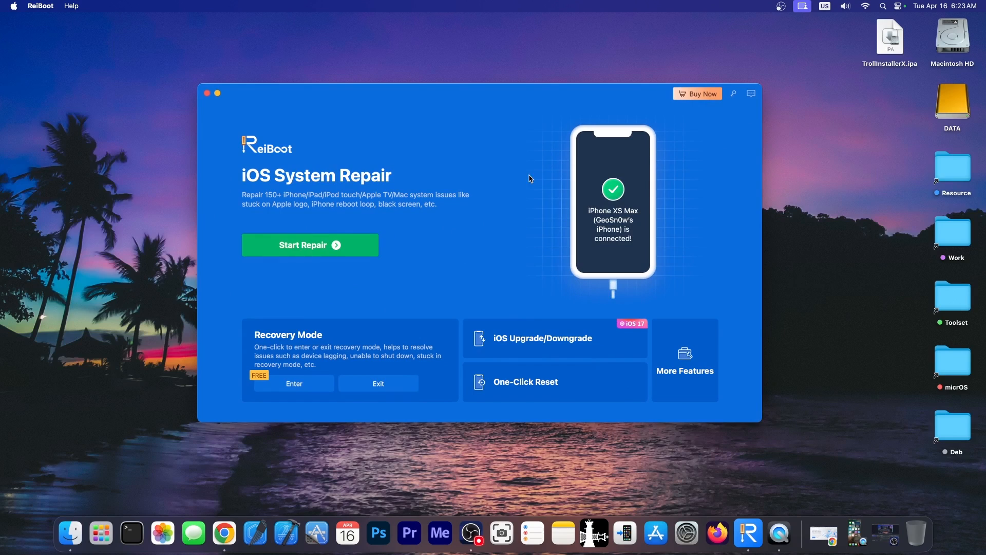
mouse_move(499, 158)
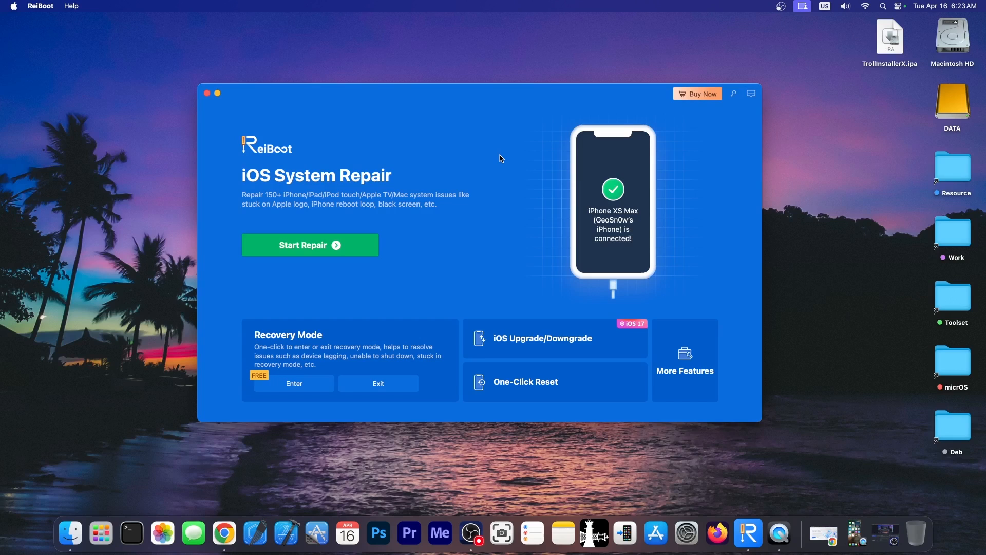
mouse_move(322, 371)
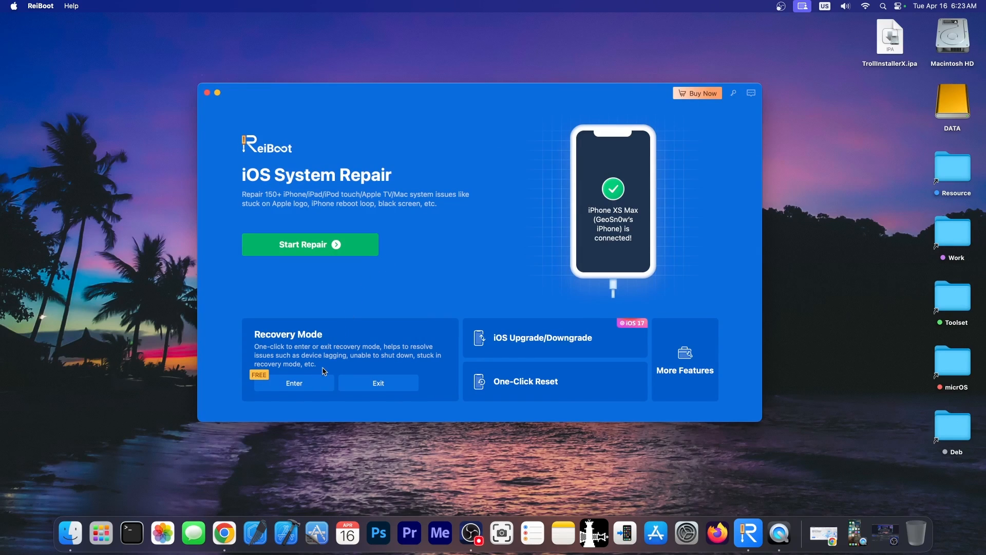
mouse_move(205, 70)
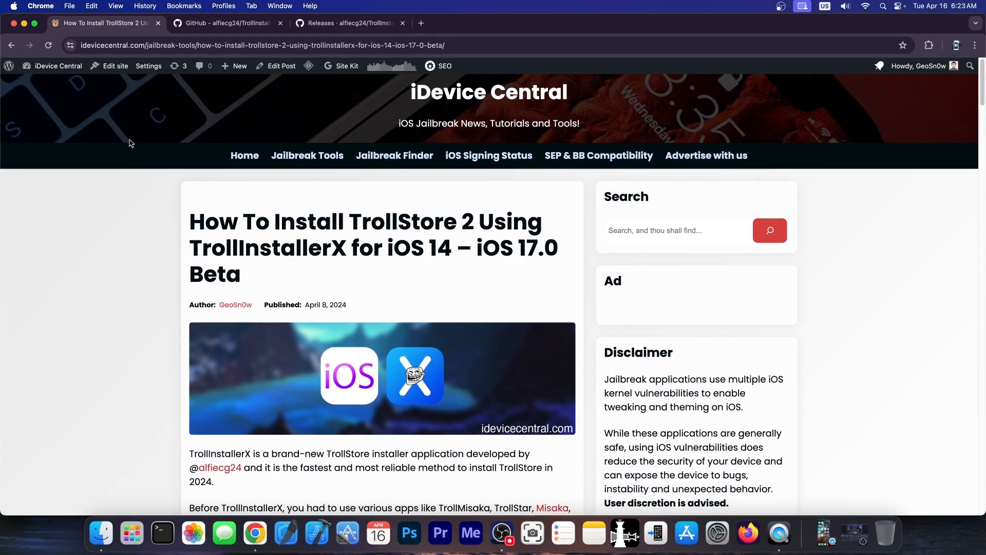
- Scroll the iDevice Central TrollStore 2 guide to the 'How to install TrollInstallerX?' section
scroll(down, 3)
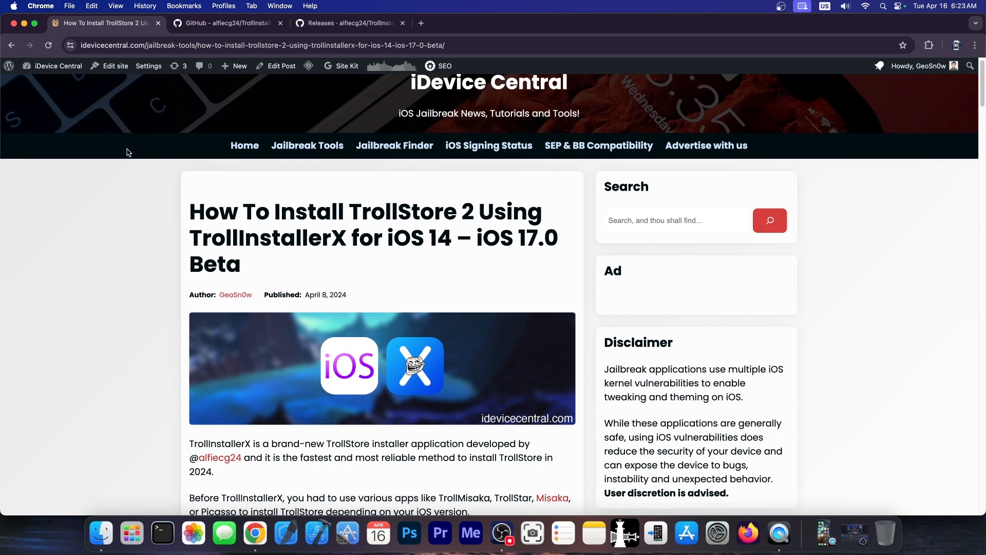
scroll(down, 3)
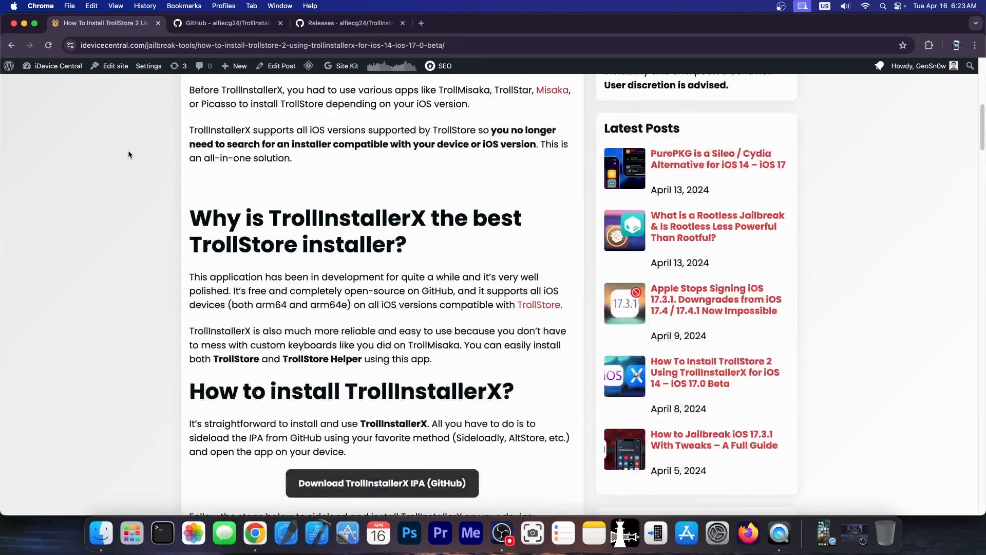
scroll(down, 3)
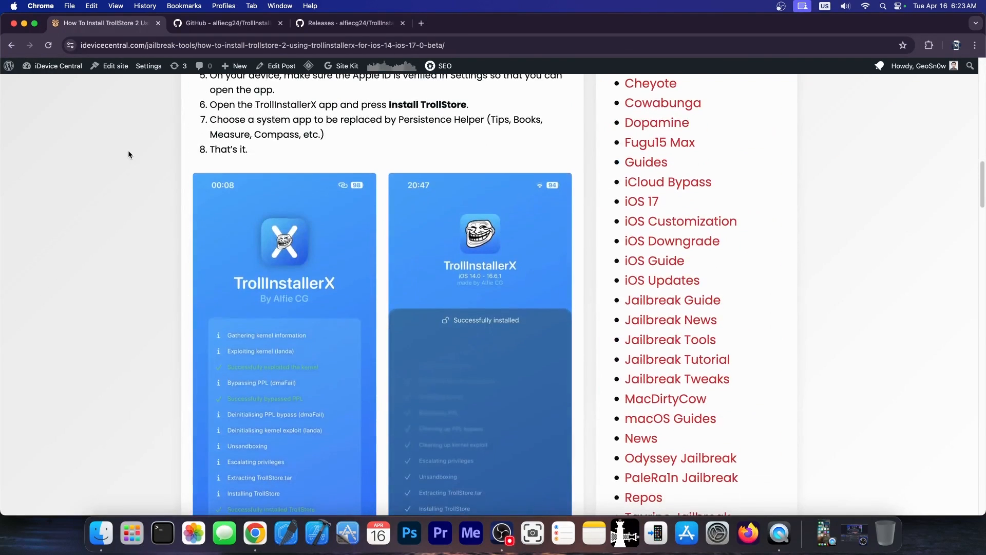
scroll(down, 3)
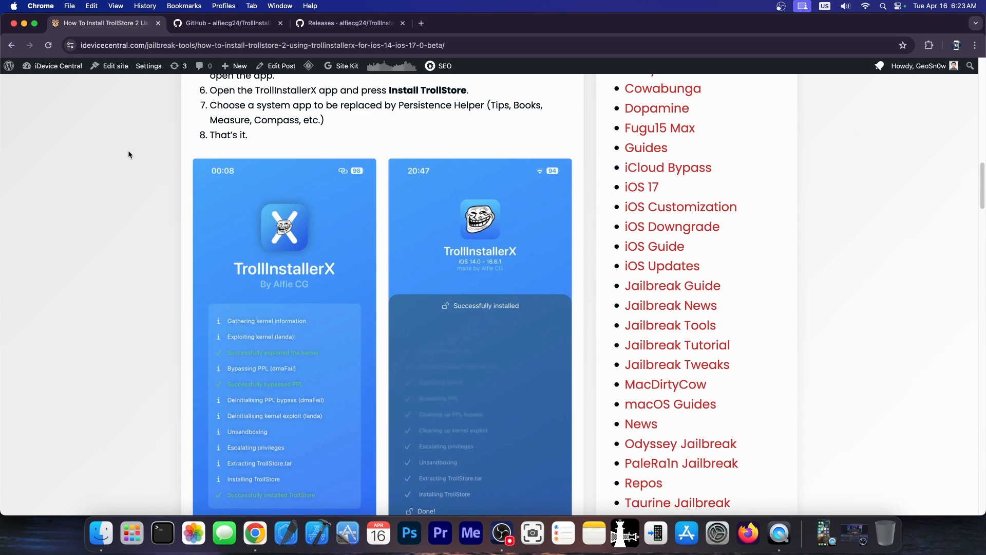
scroll(up, 3)
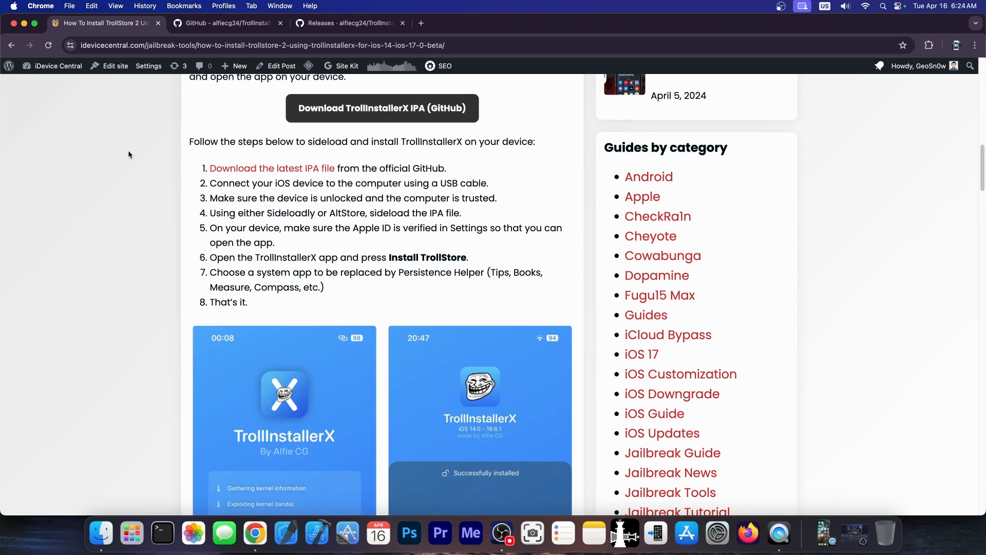
scroll(down, 3)
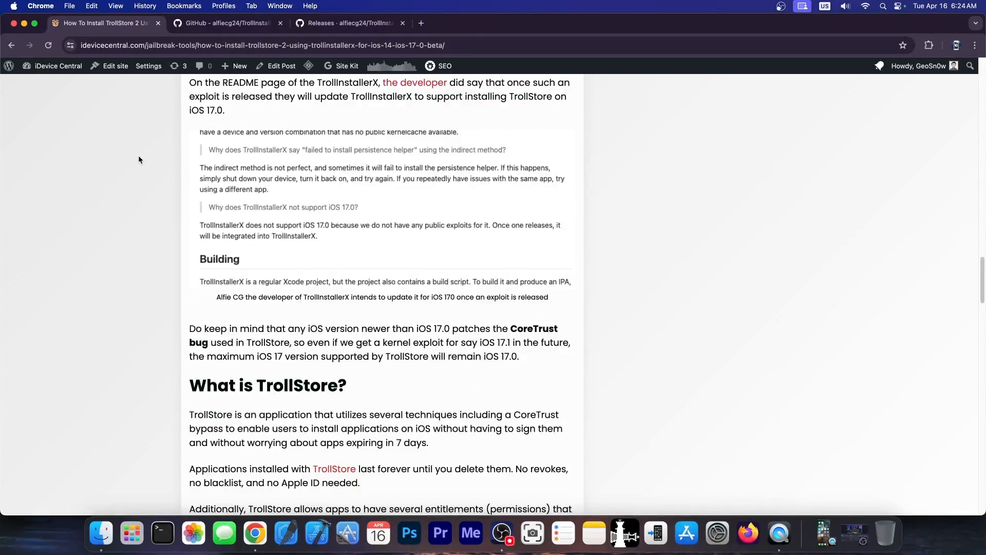
scroll(down, 3)
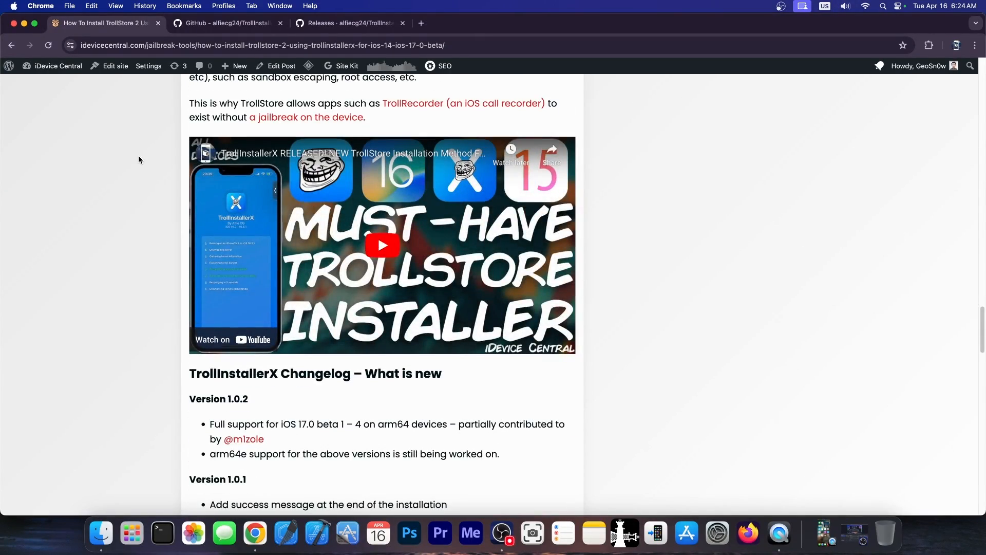
scroll(up, 3)
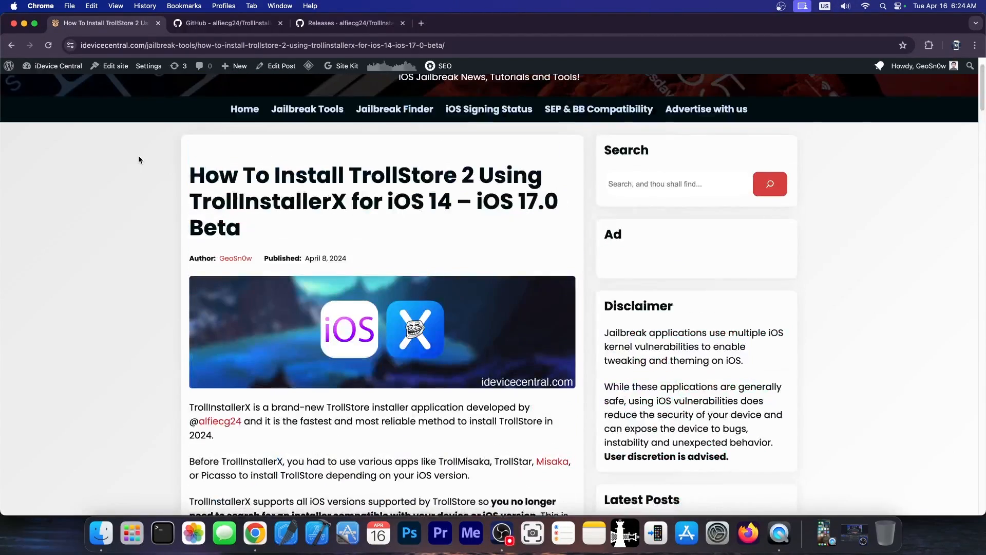
scroll(down, 3)
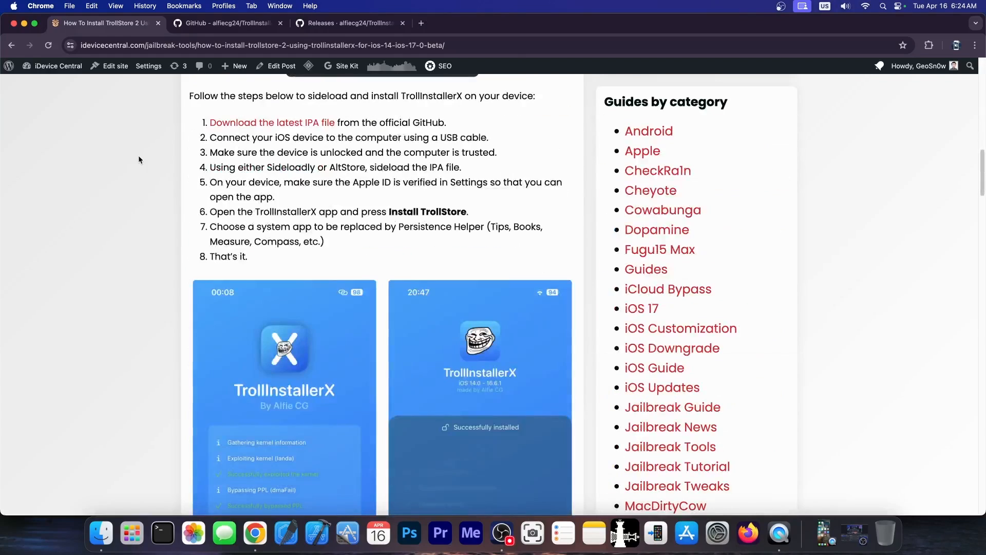
mouse_move(329, 140)
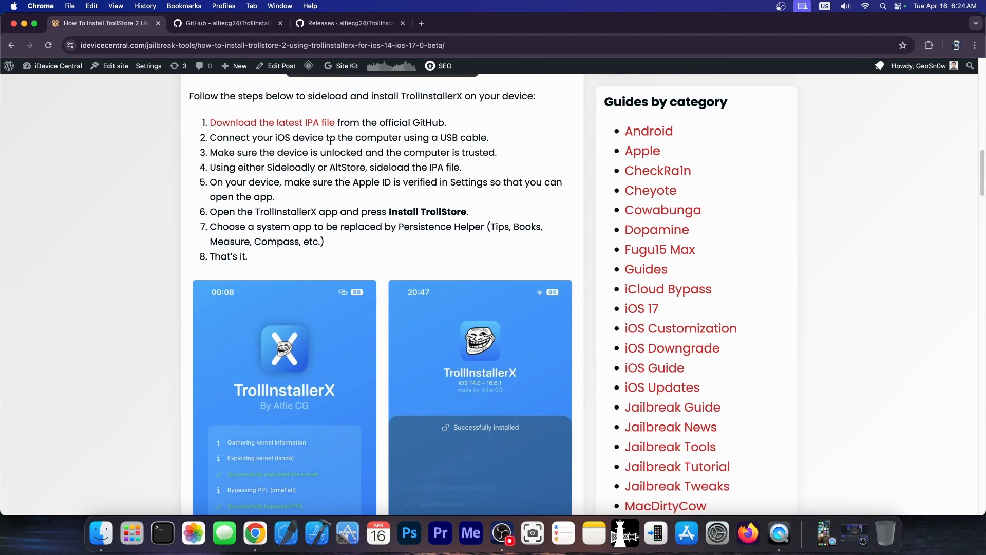
scroll(up, 3)
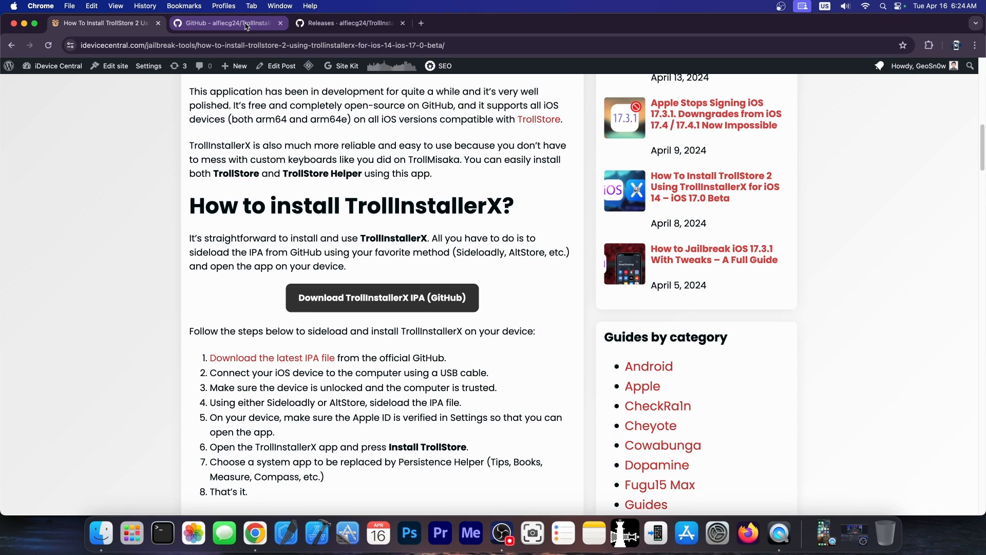
- Return to the TrollInstallerX GitHub page and download the 1.0.2 TrollInstallerX.ipa asset
click(227, 23)
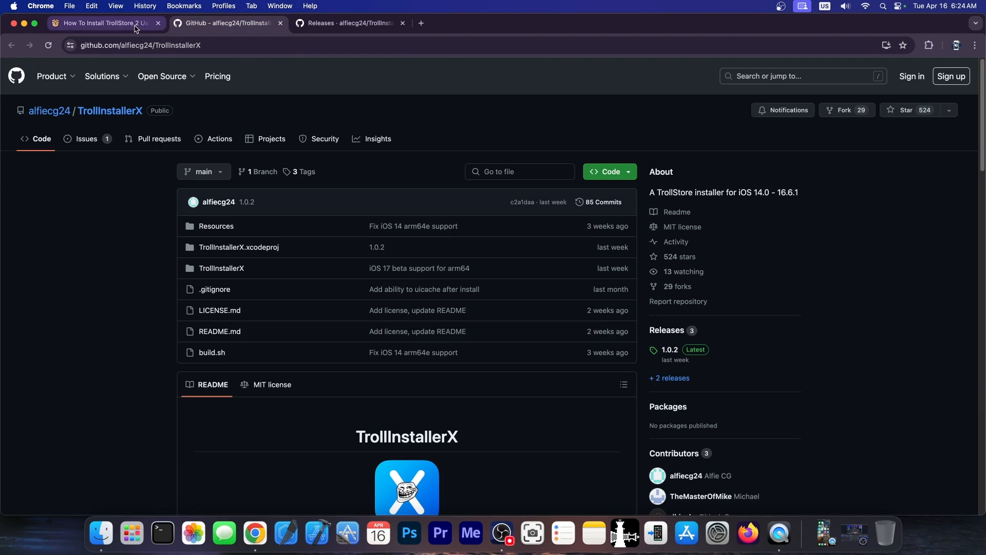
click(104, 23)
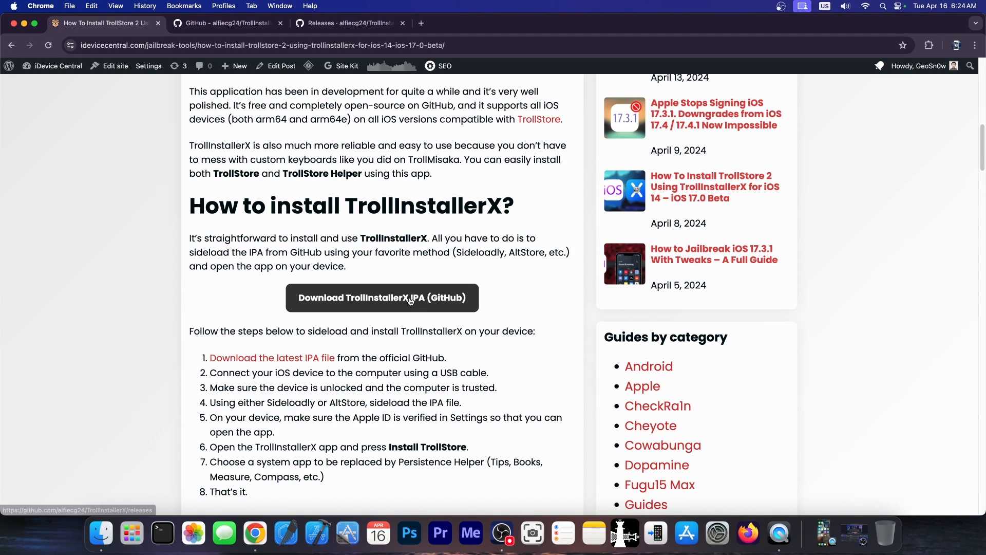
click(382, 297)
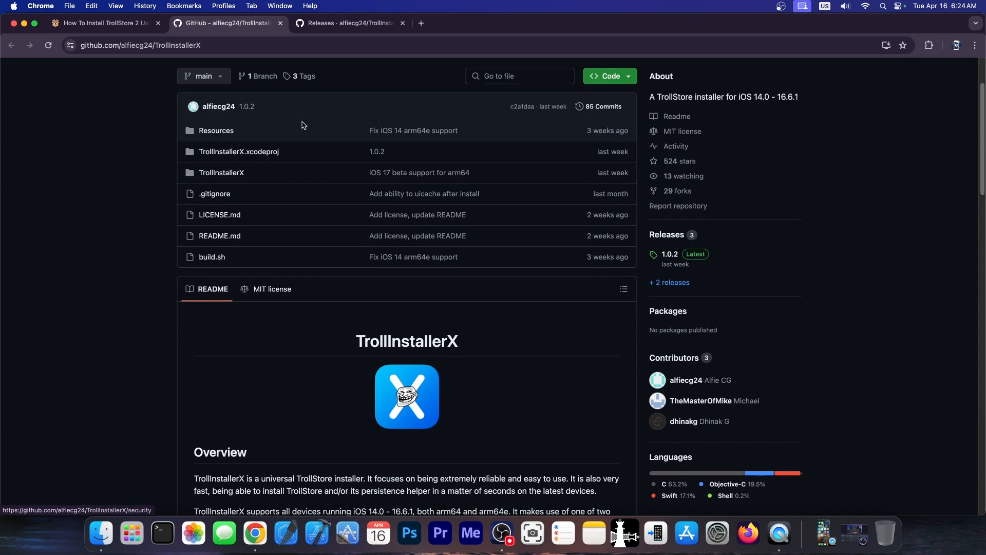
scroll(down, 3)
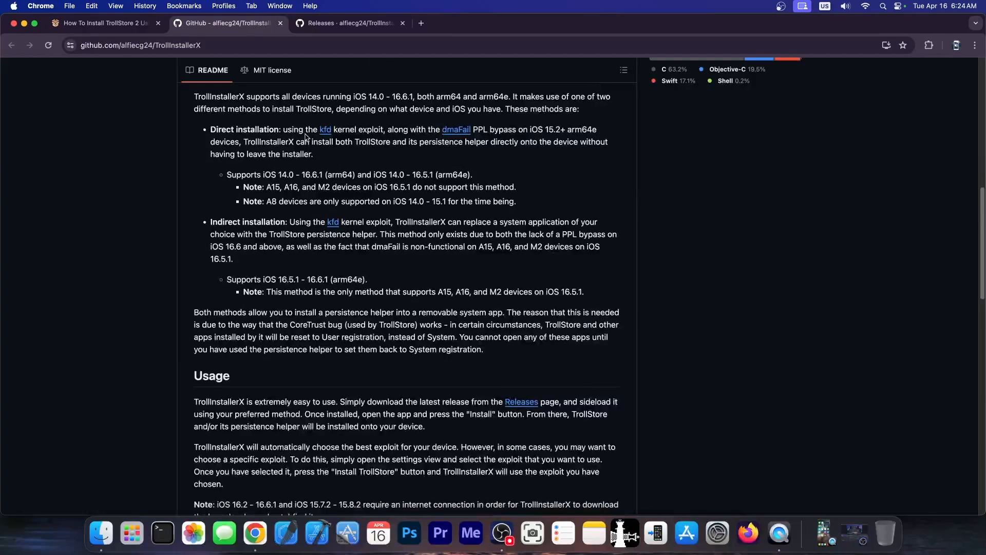
scroll(up, 3)
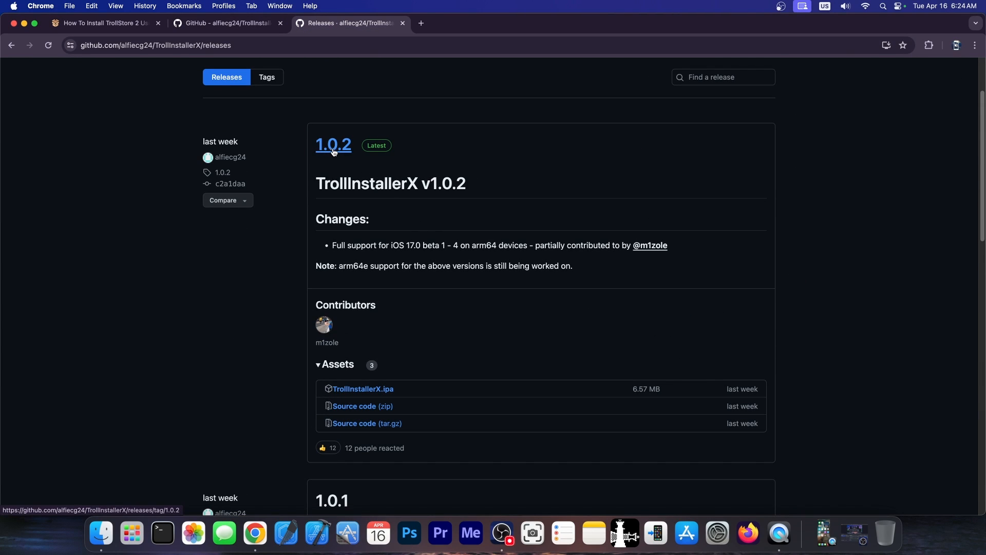
mouse_move(384, 239)
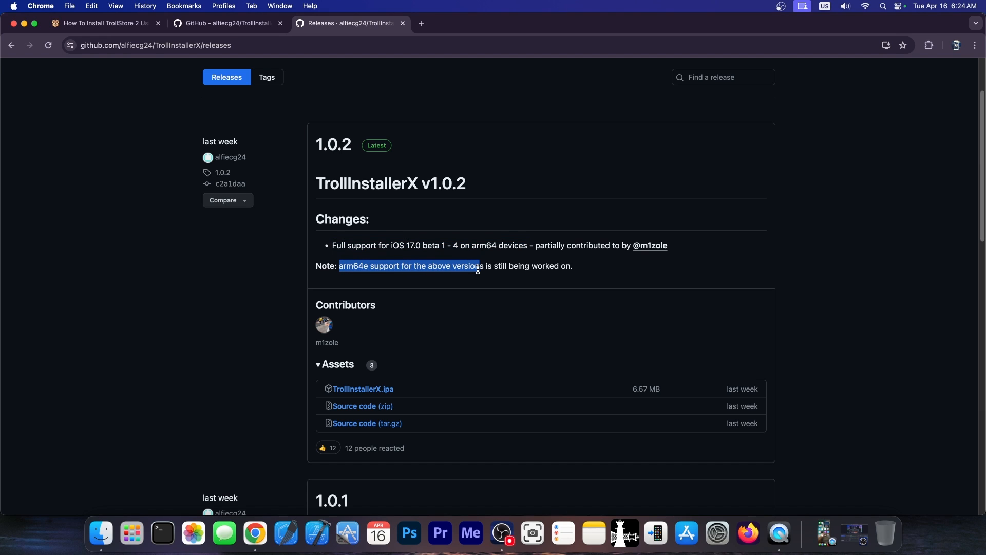
click(384, 396)
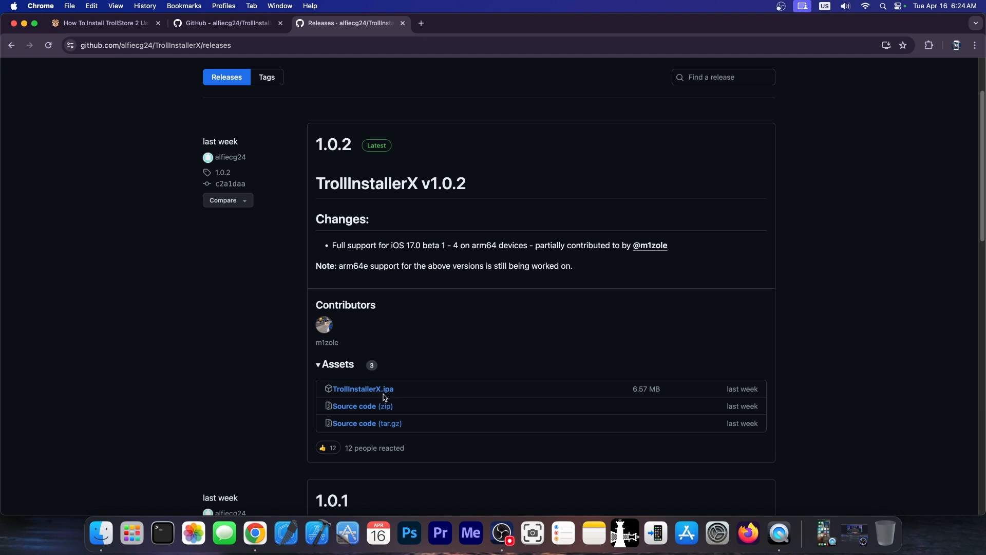
click(362, 389)
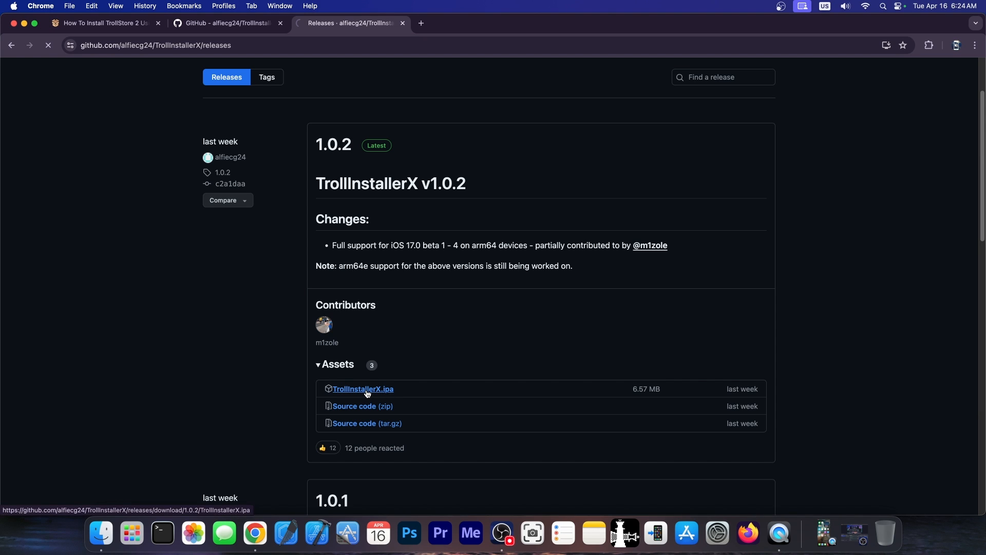
click(363, 388)
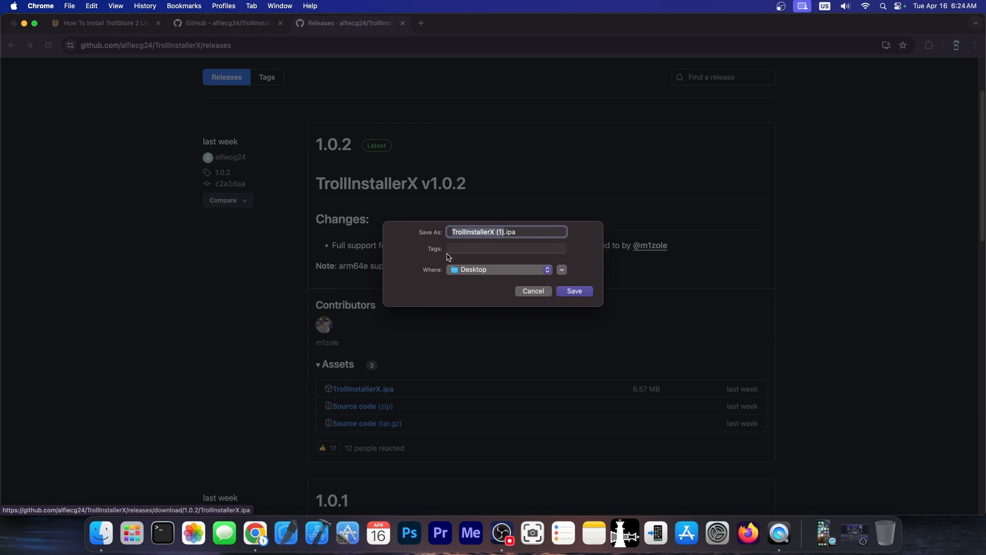
- Save TrollInstallerX.ipa to the Desktop, then launch TrollInstallerX and dismiss its Settings sheet
click(573, 291)
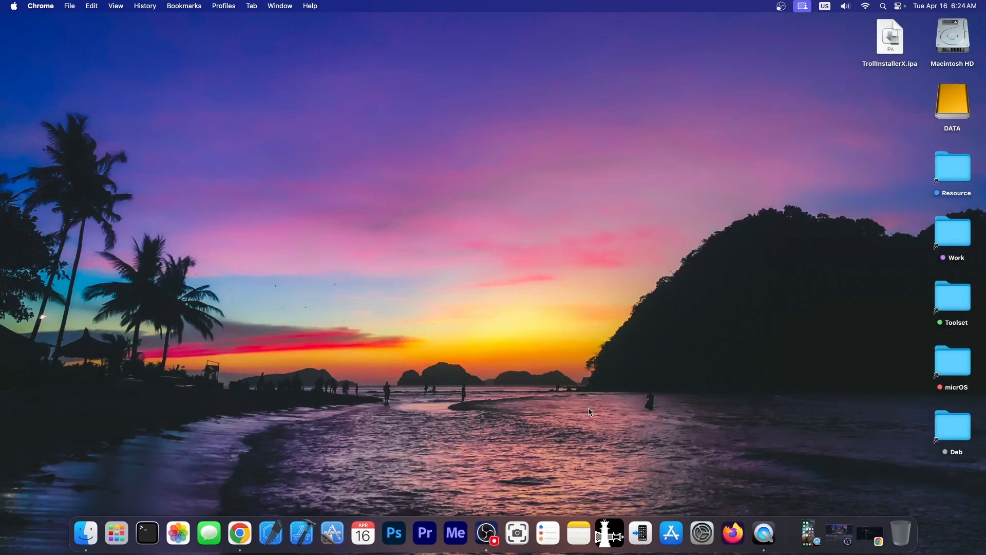
mouse_move(787, 432)
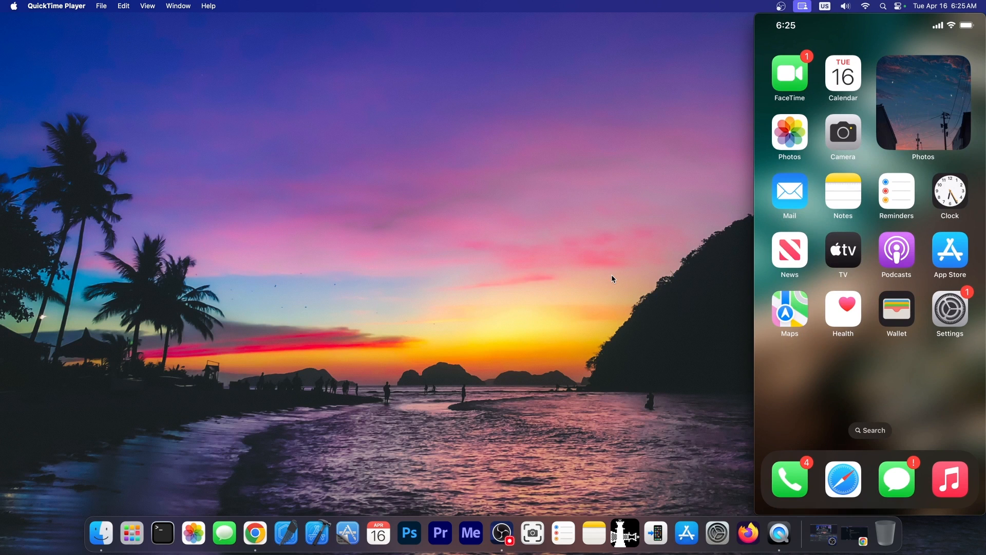
scroll(left, 3)
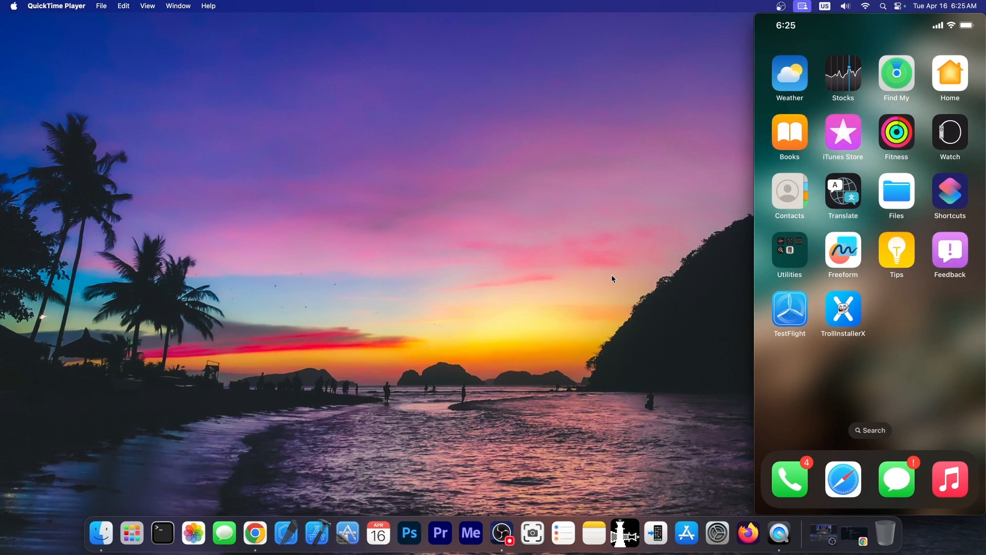
click(843, 308)
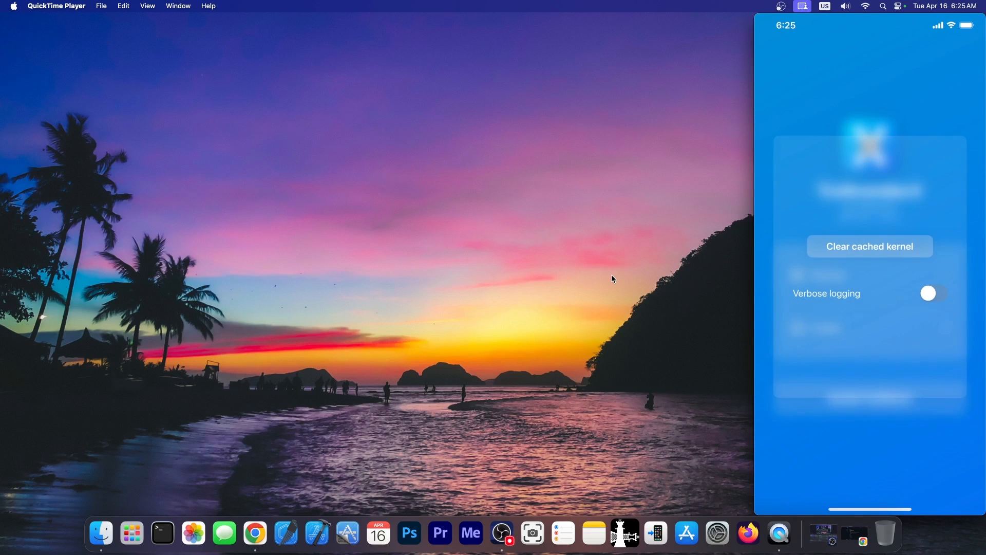
click(933, 293)
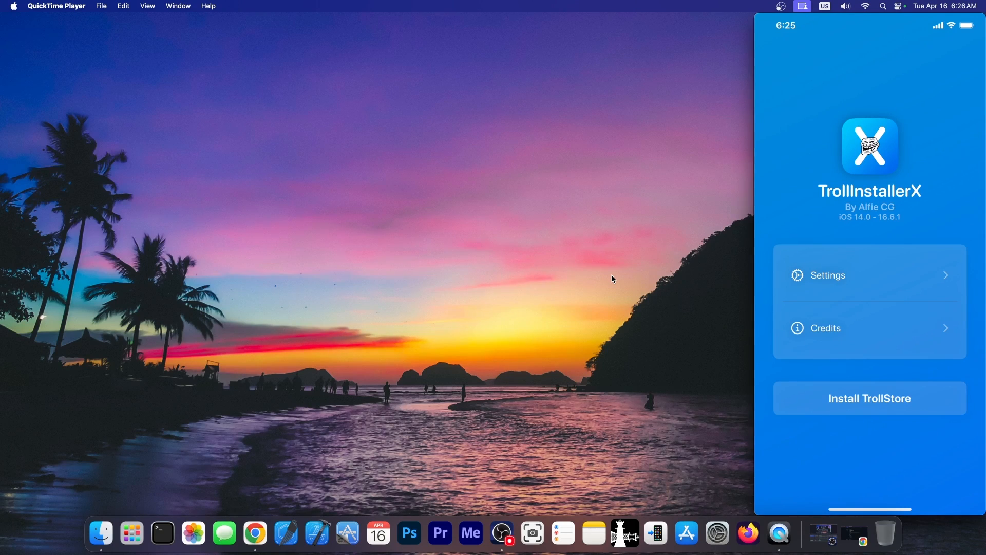
click(870, 398)
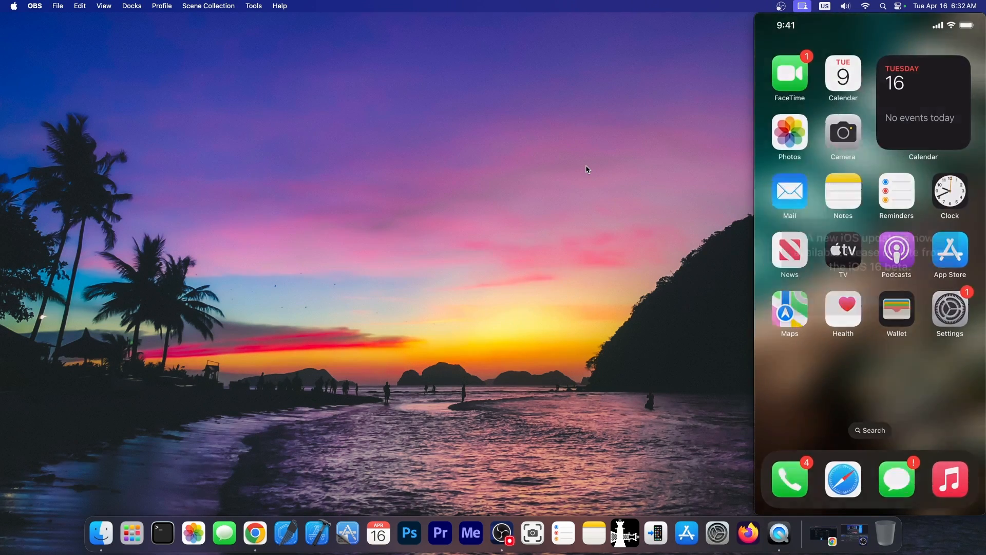
- Relaunch TrollInstallerX from home page two and decline the restart diagnostics alert
scroll(left, 3)
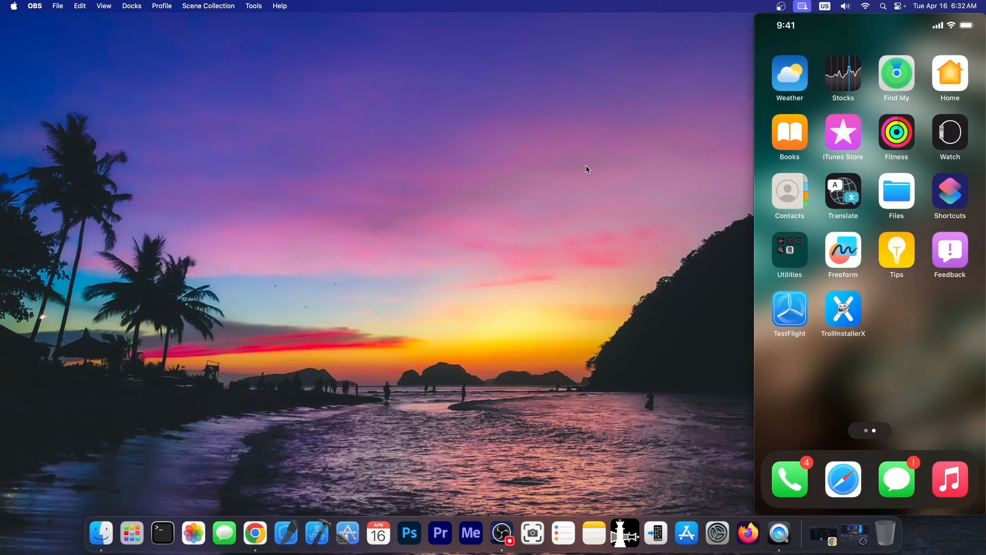
click(843, 309)
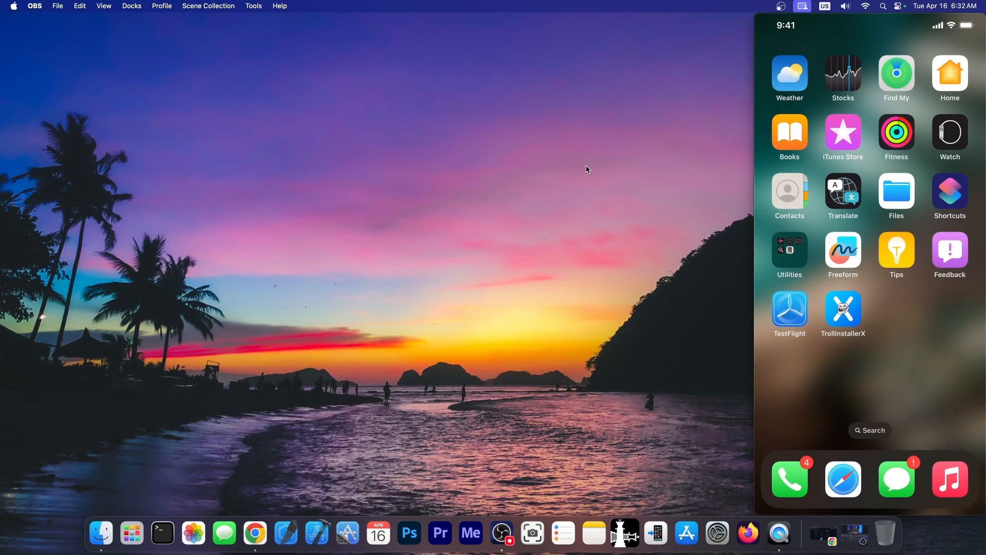
click(843, 311)
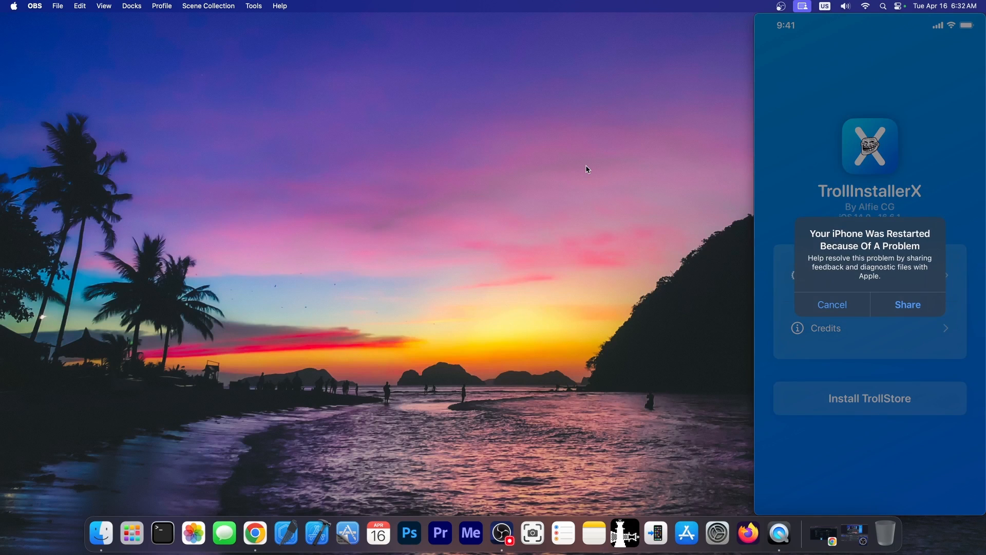
click(832, 305)
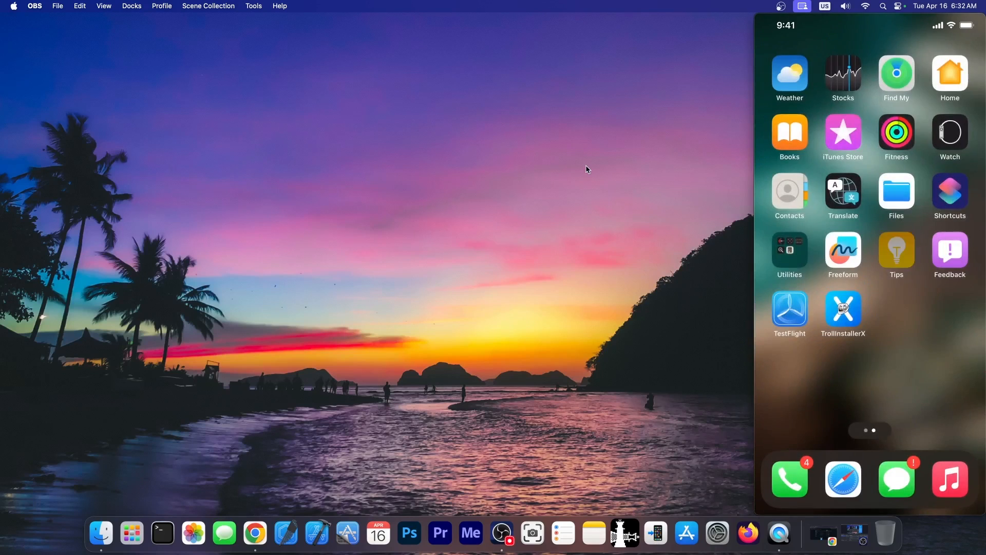
- Leave the Tips app and show page two with TrollStore beside TrollInstallerX
click(843, 308)
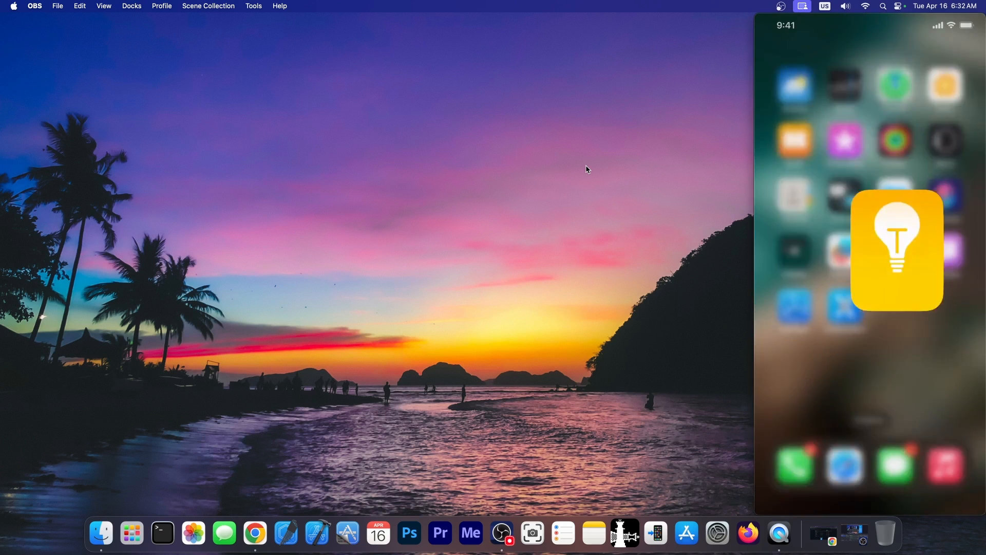
click(897, 248)
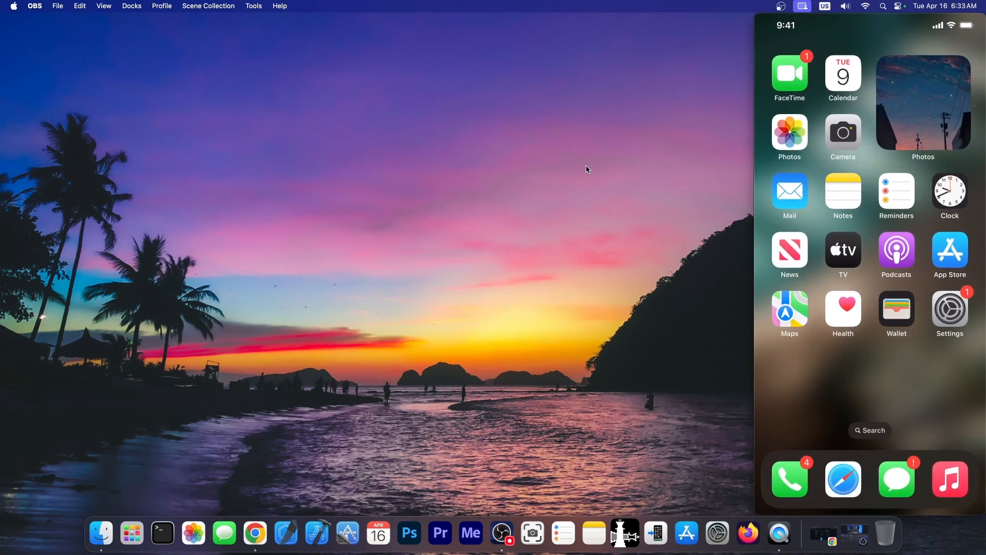
scroll(left, 3)
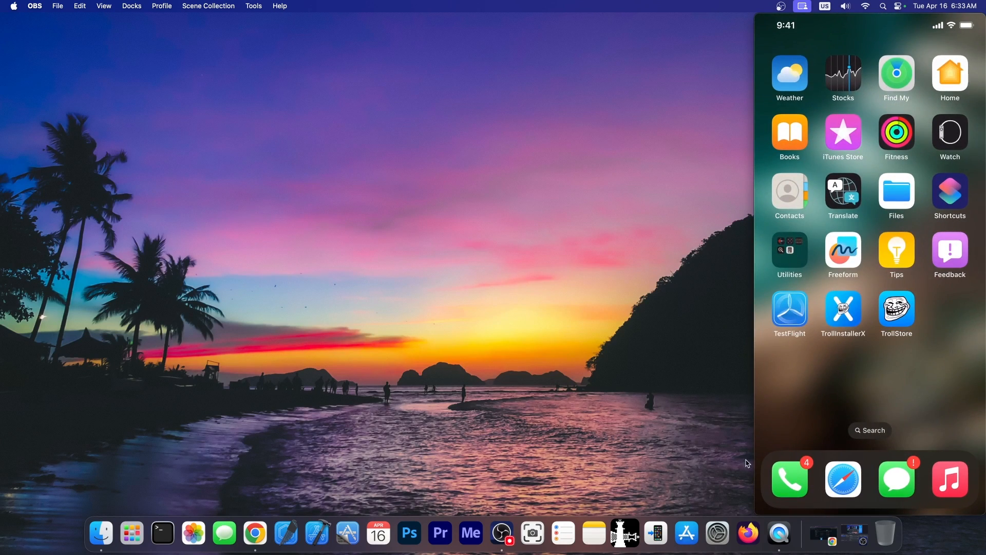
- Bring Chrome back on the iDevice Central article tab, then minimize the browser
click(255, 538)
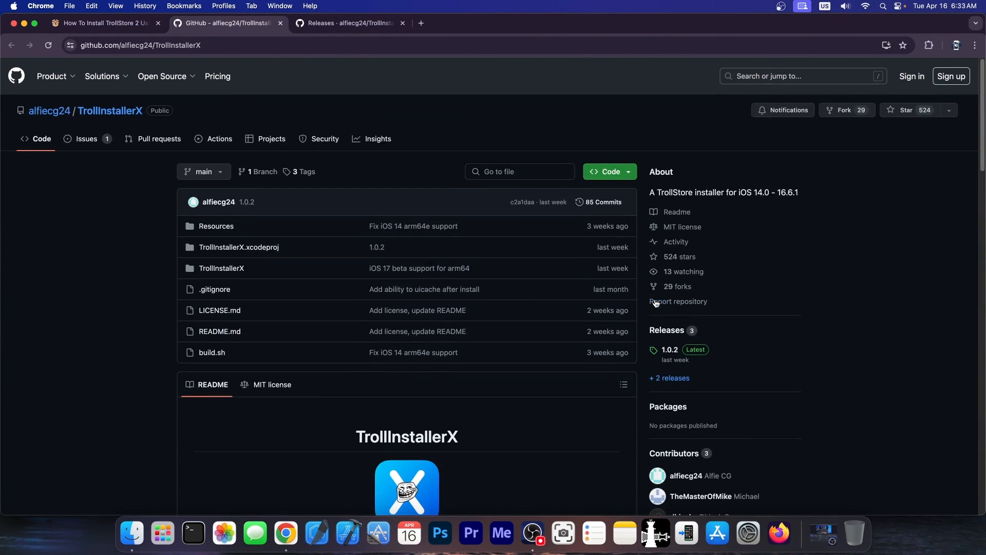
click(104, 23)
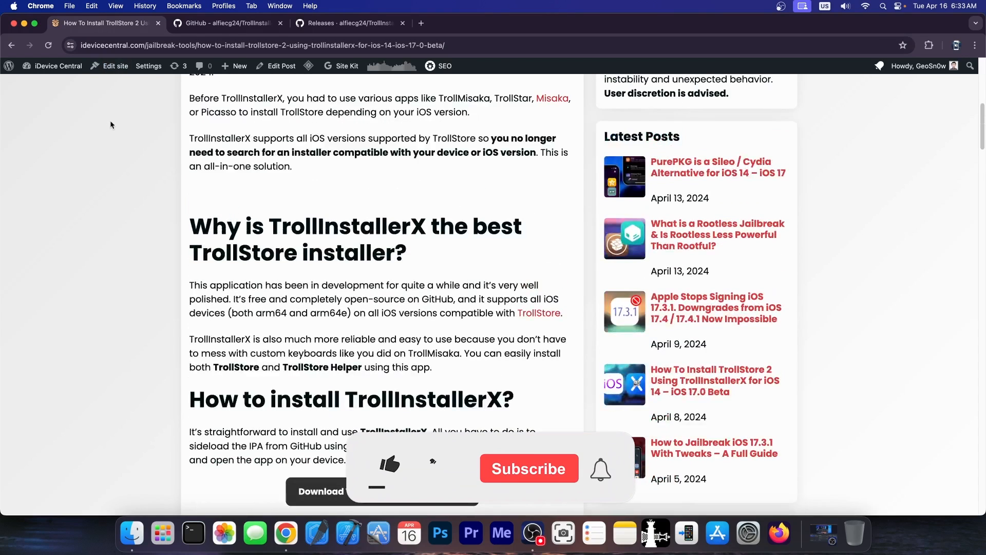
scroll(up, 3)
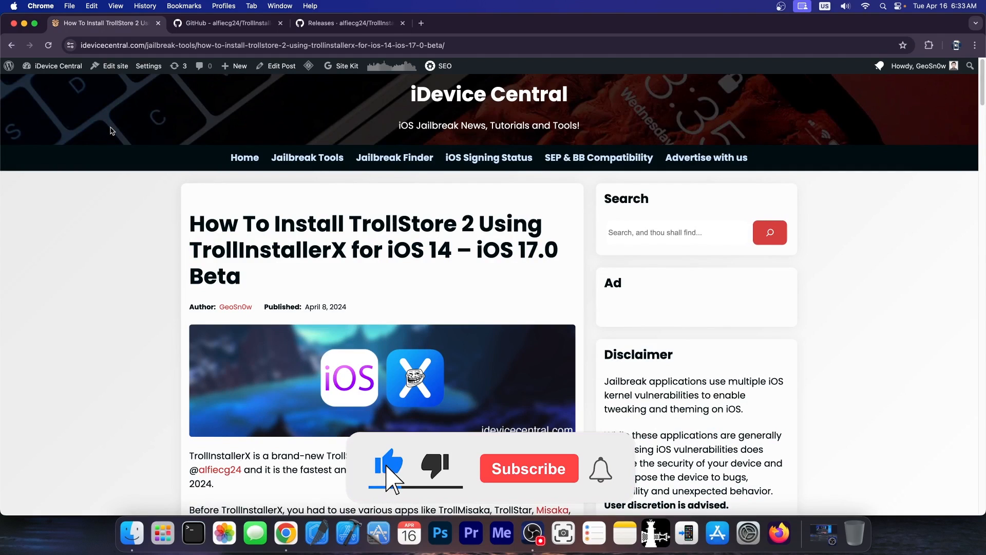
click(24, 23)
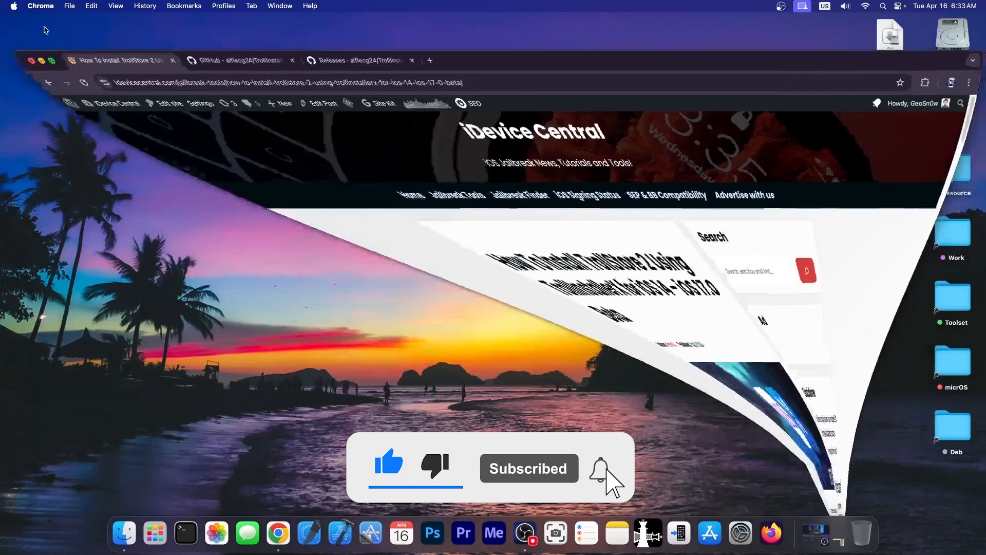